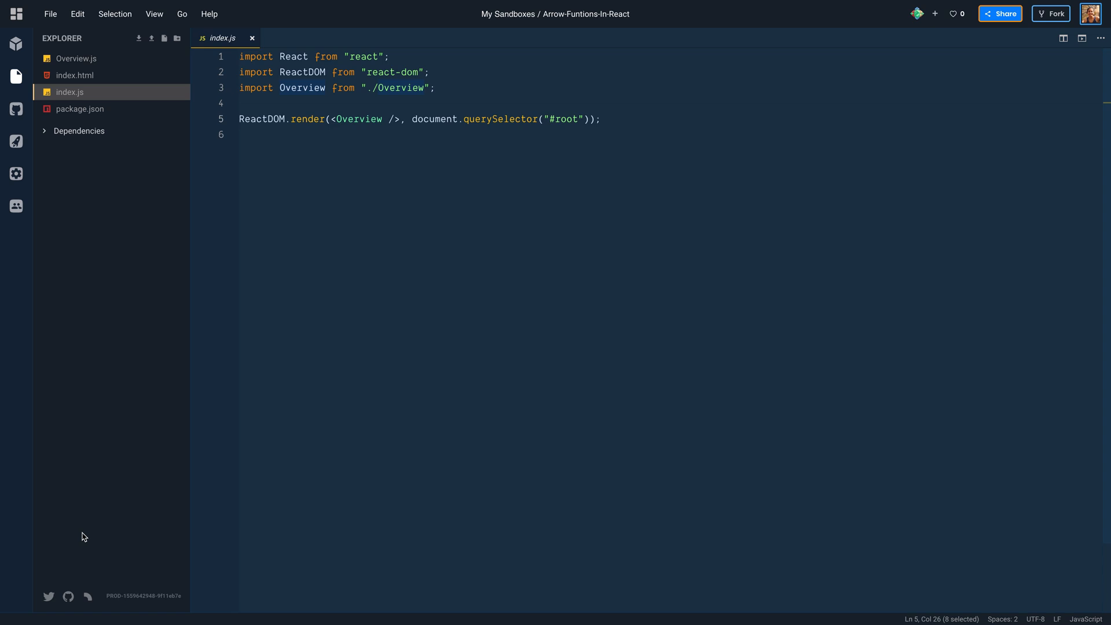
- Open Overview.js from the Explorer to show its code and live preview
click(76, 58)
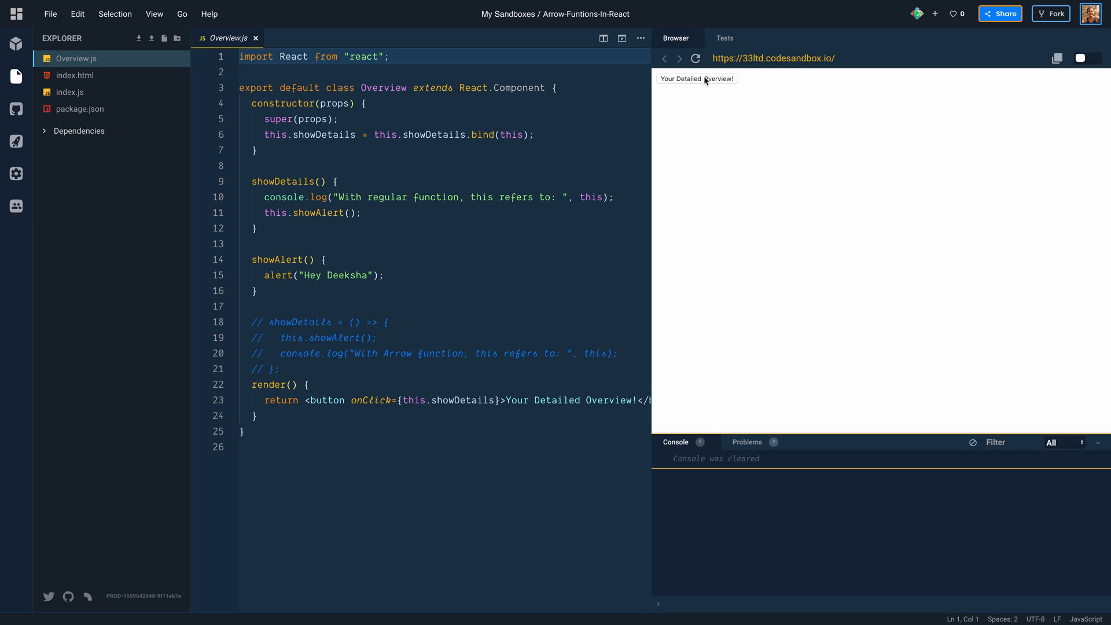
click(697, 78)
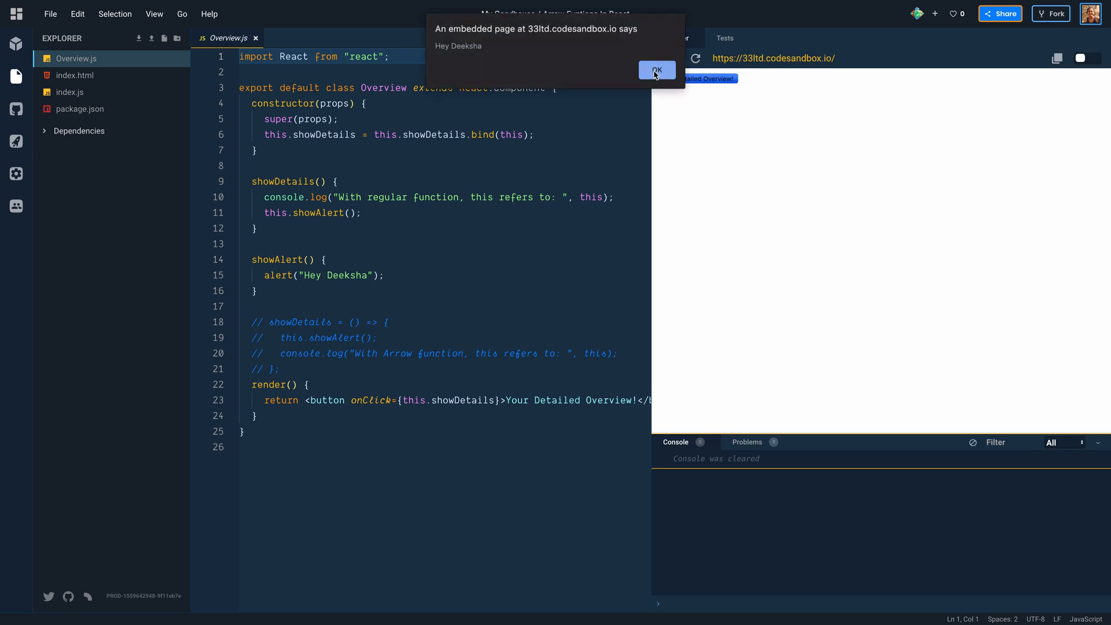
click(655, 70)
text(// )
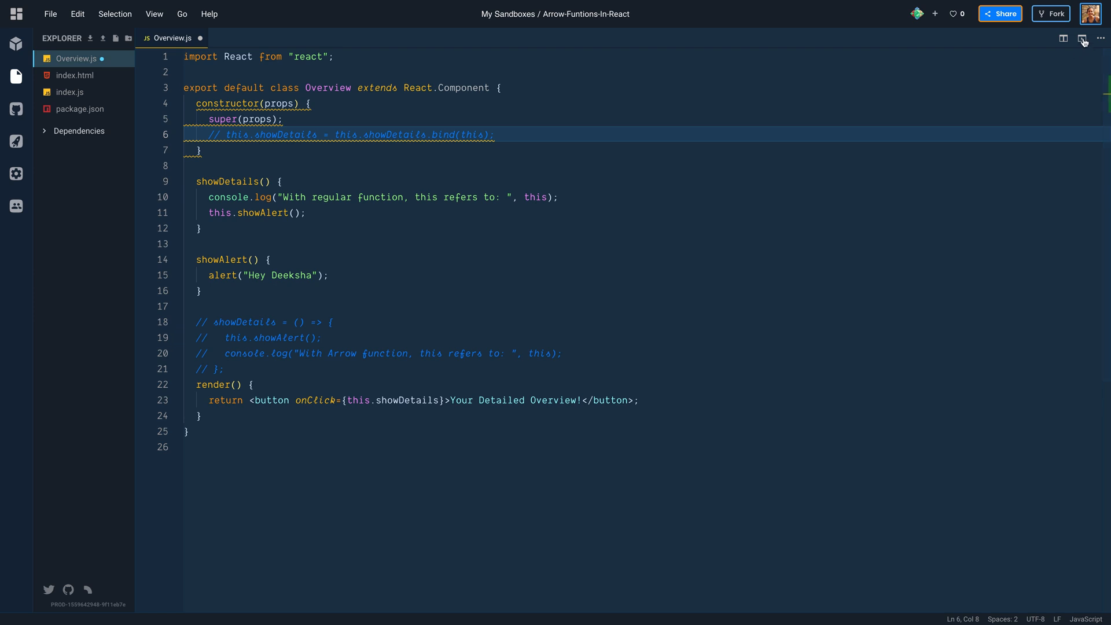
- Reopen the browser preview and click the button, logging this as undefined
click(1083, 38)
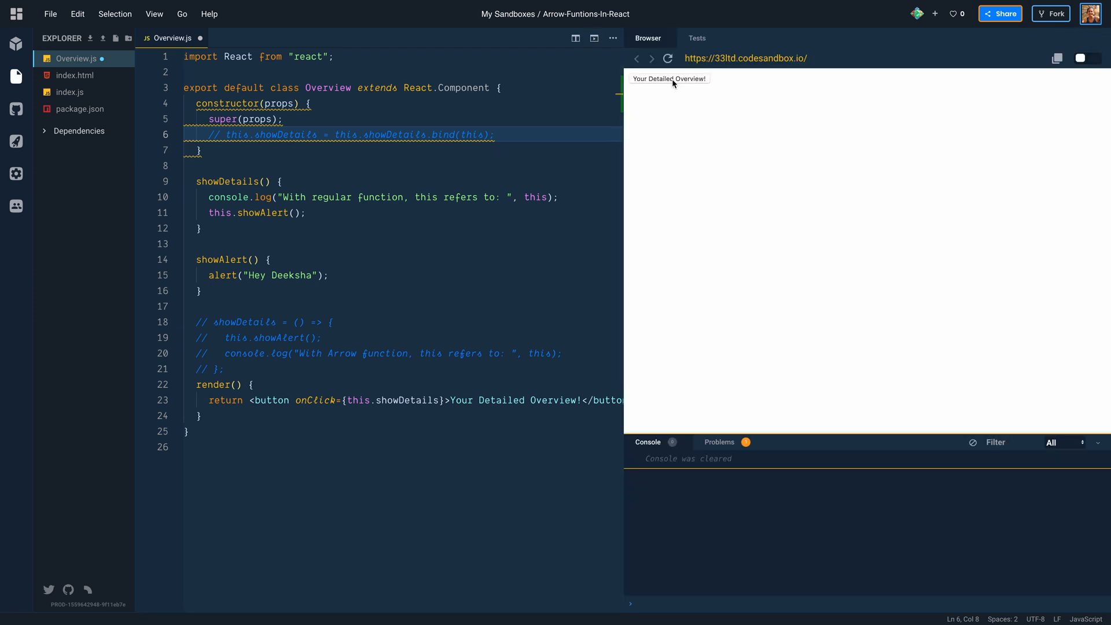
click(669, 78)
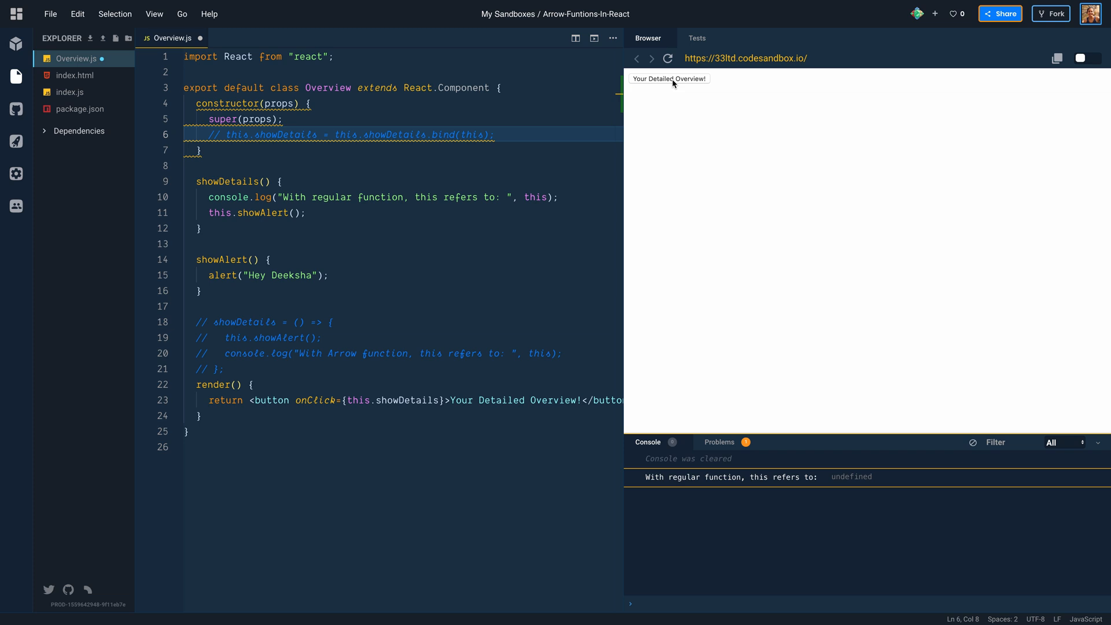
mouse_move(800, 515)
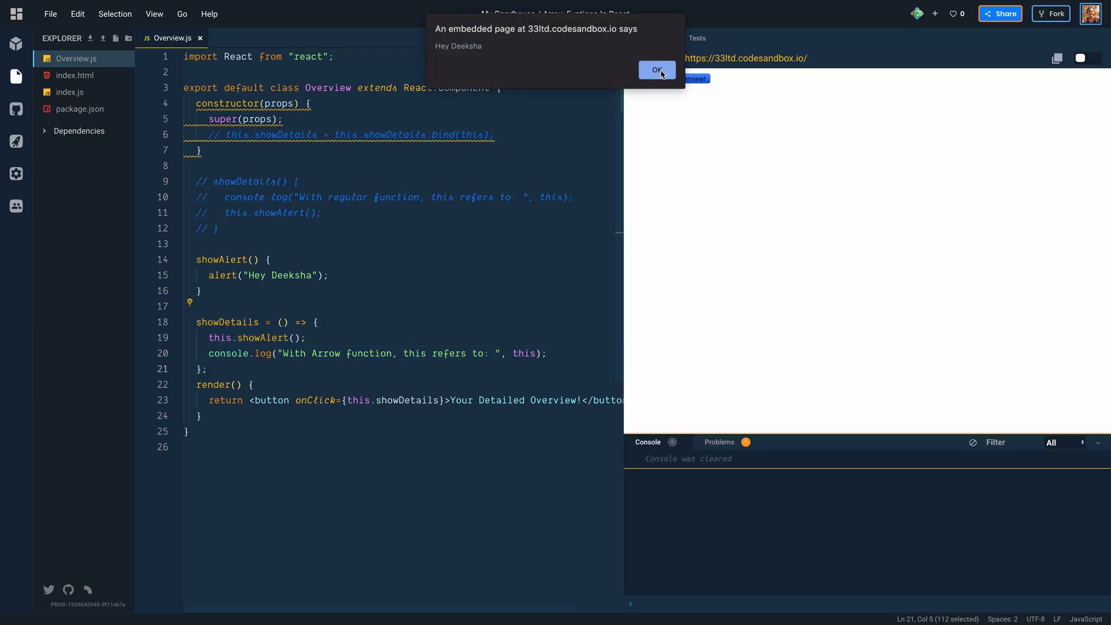
- Dismiss the Hey Deeksha alert after the arrow-function showDetails runs
click(655, 69)
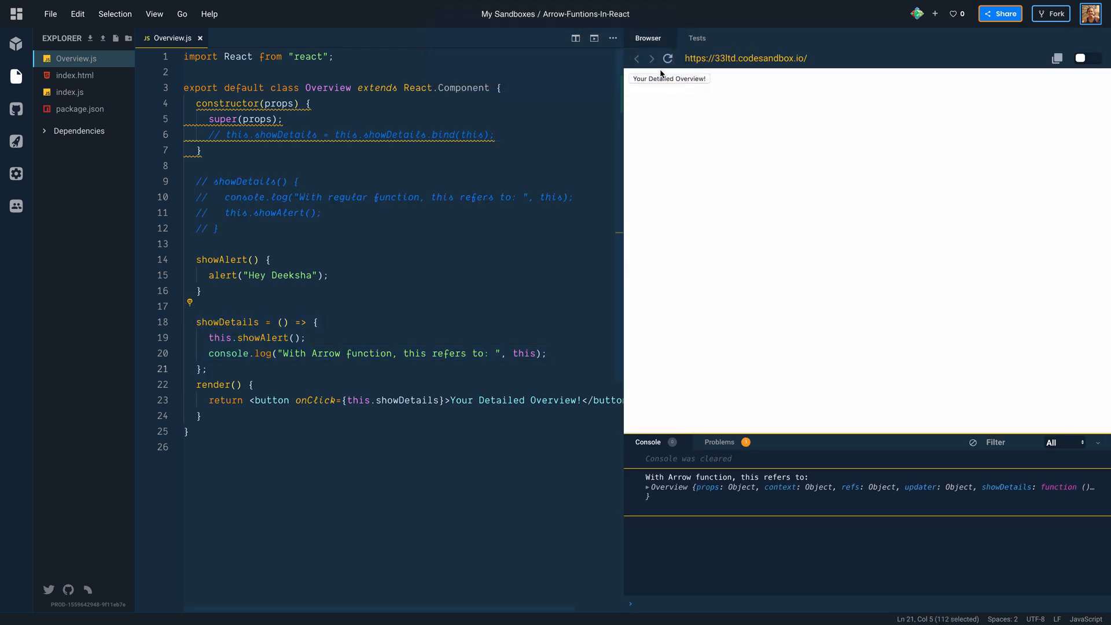